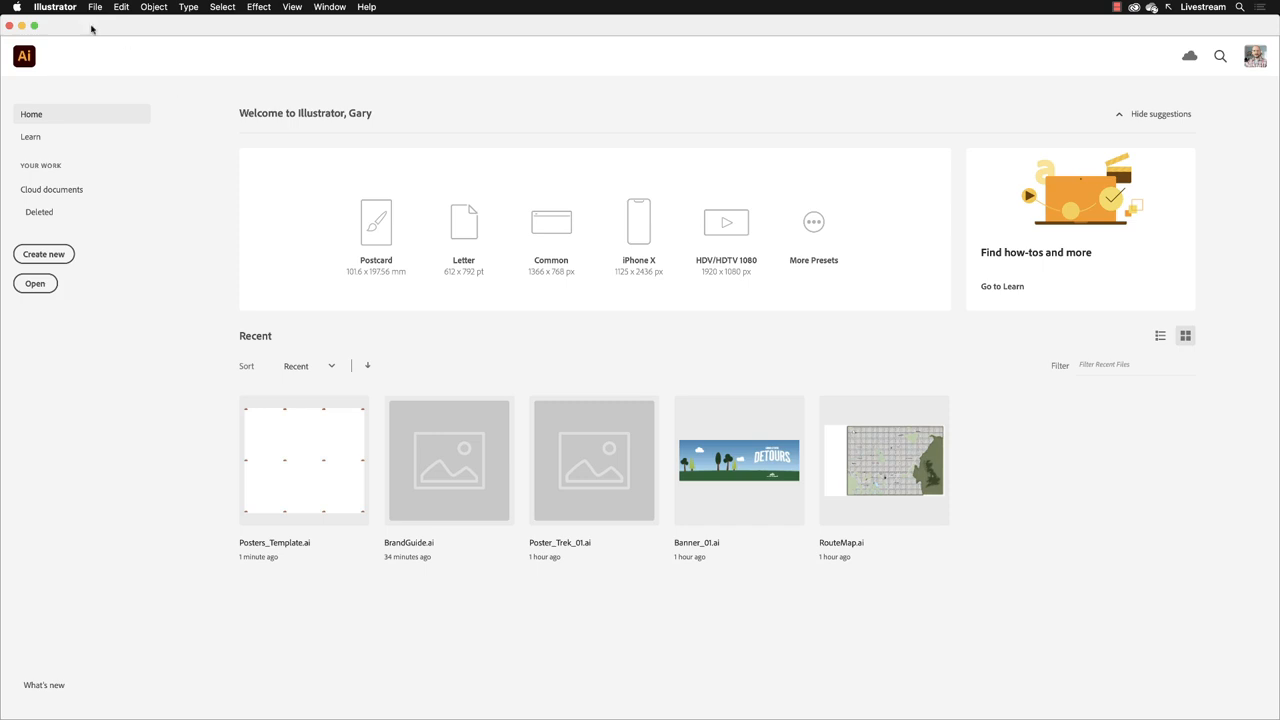
Open Trio.ai from the Working folder, triggering the missing Scan_Trio.jpg link warning
click(95, 7)
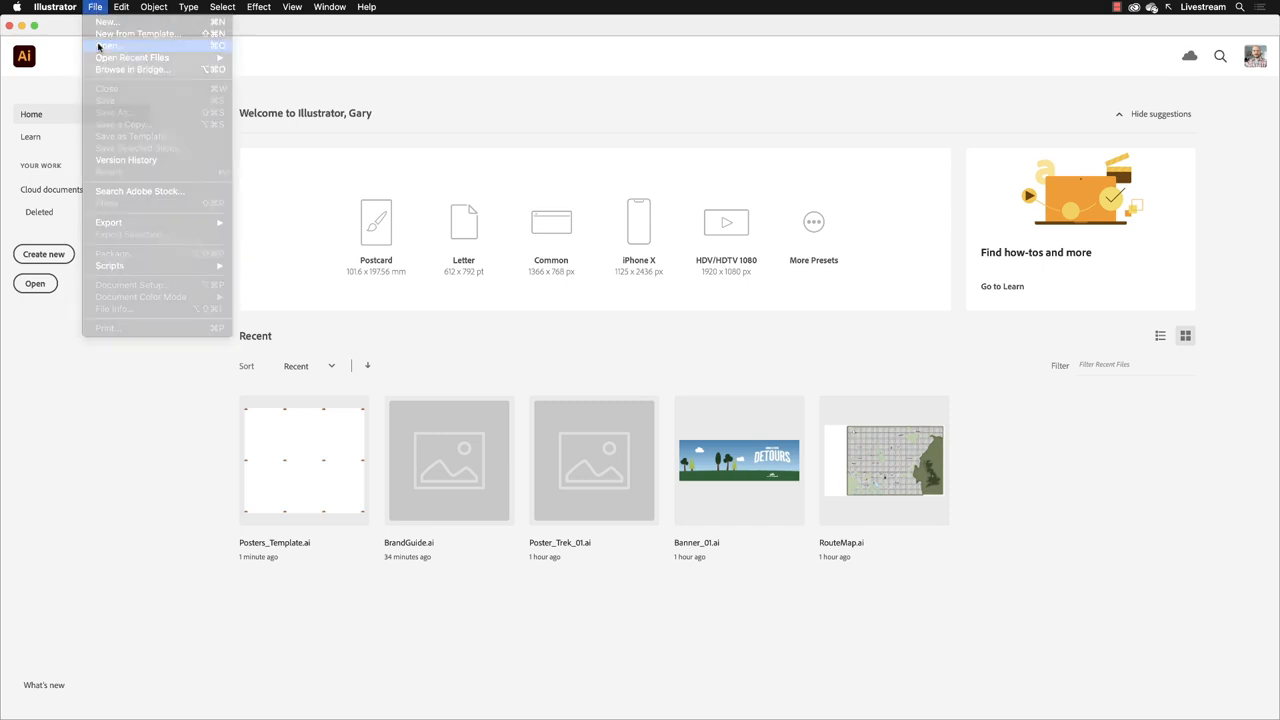
click(107, 45)
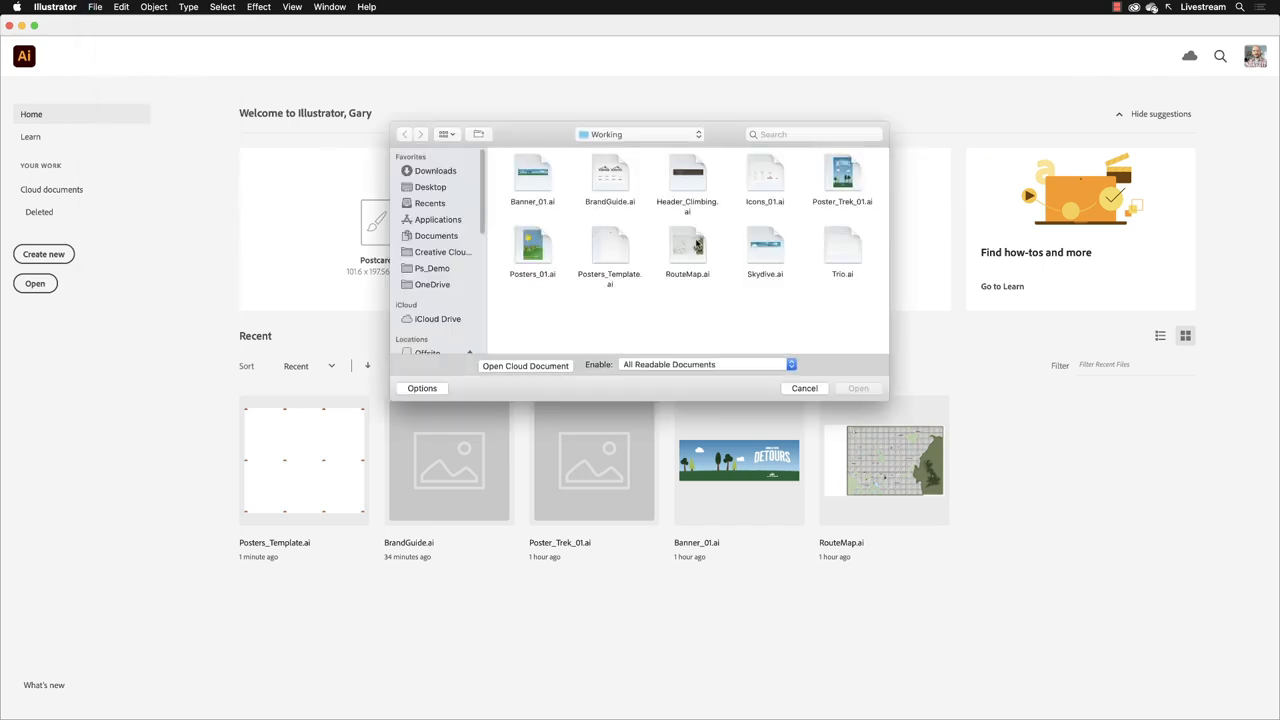
click(842, 248)
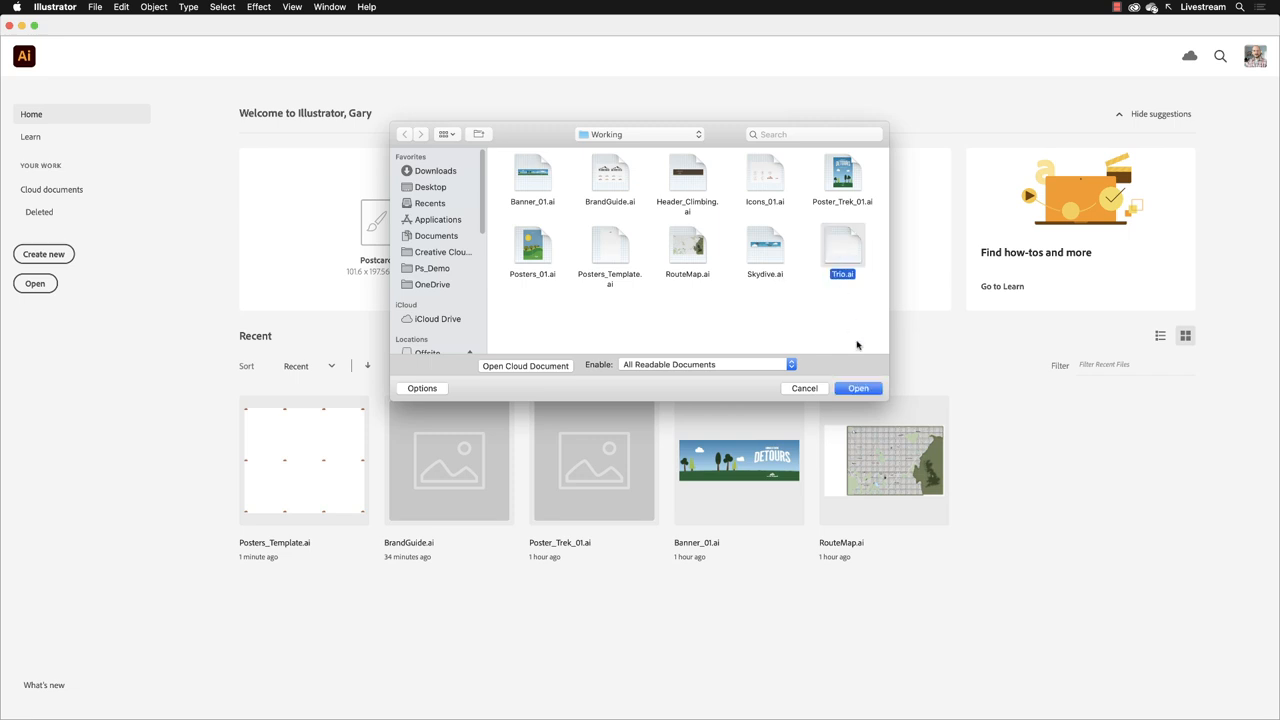
click(857, 388)
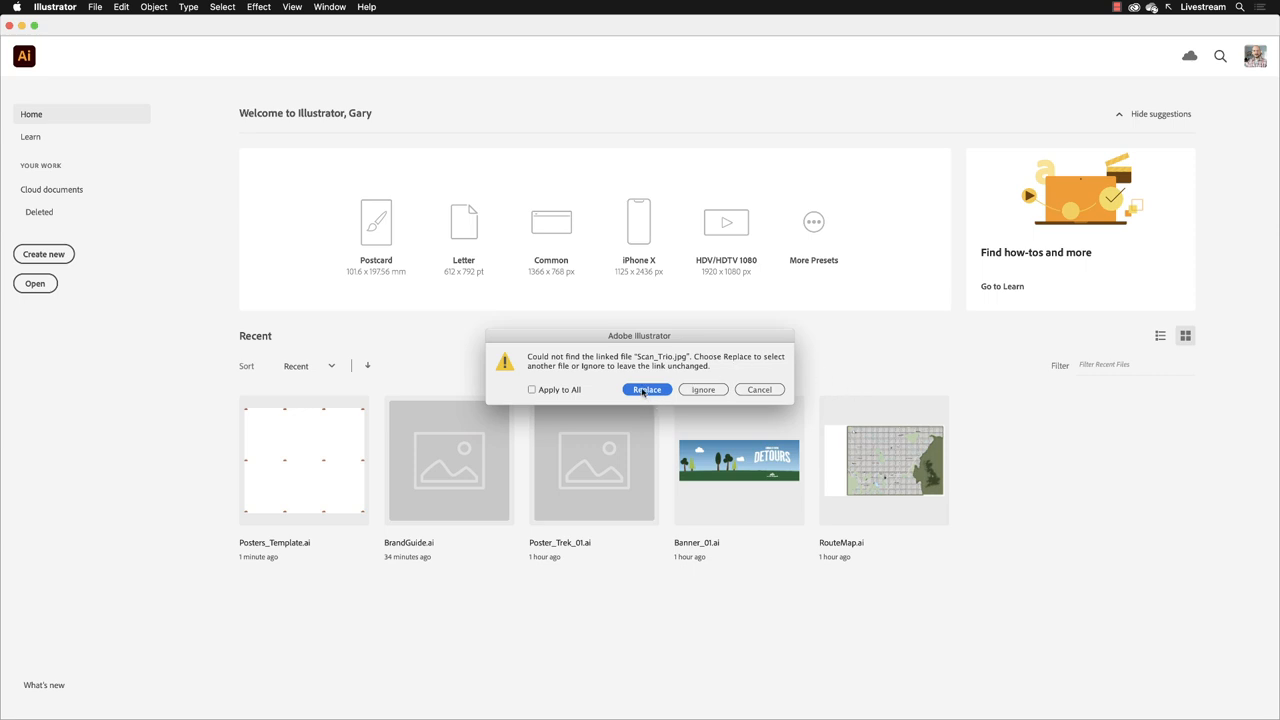
Relink the missing sketch to Scan_Trio.jpg in Ai_Intro > Info
click(647, 389)
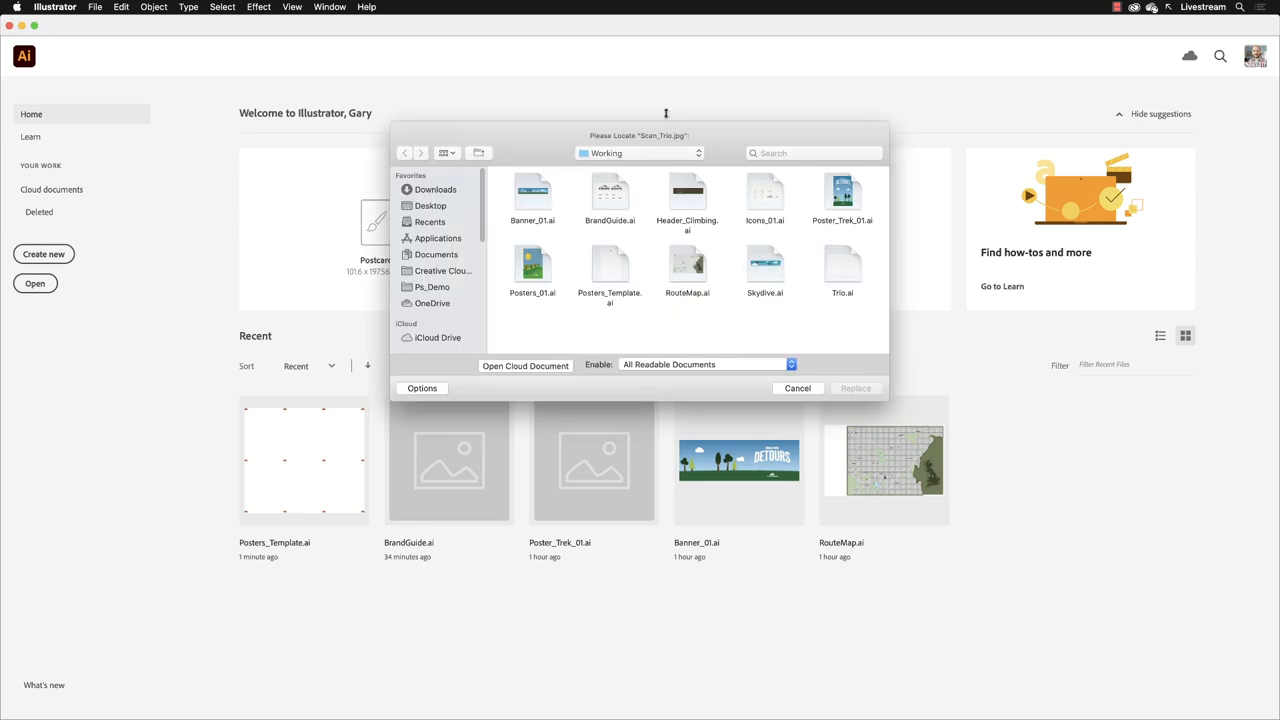
click(640, 153)
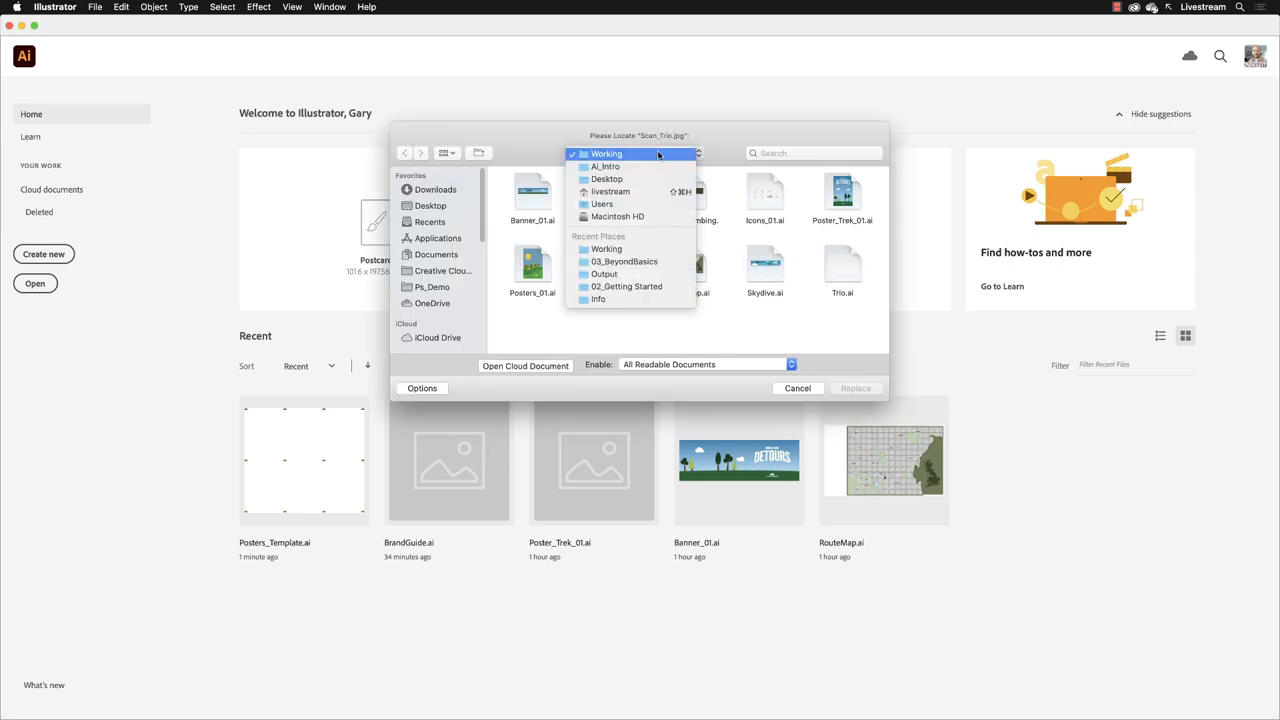
click(606, 153)
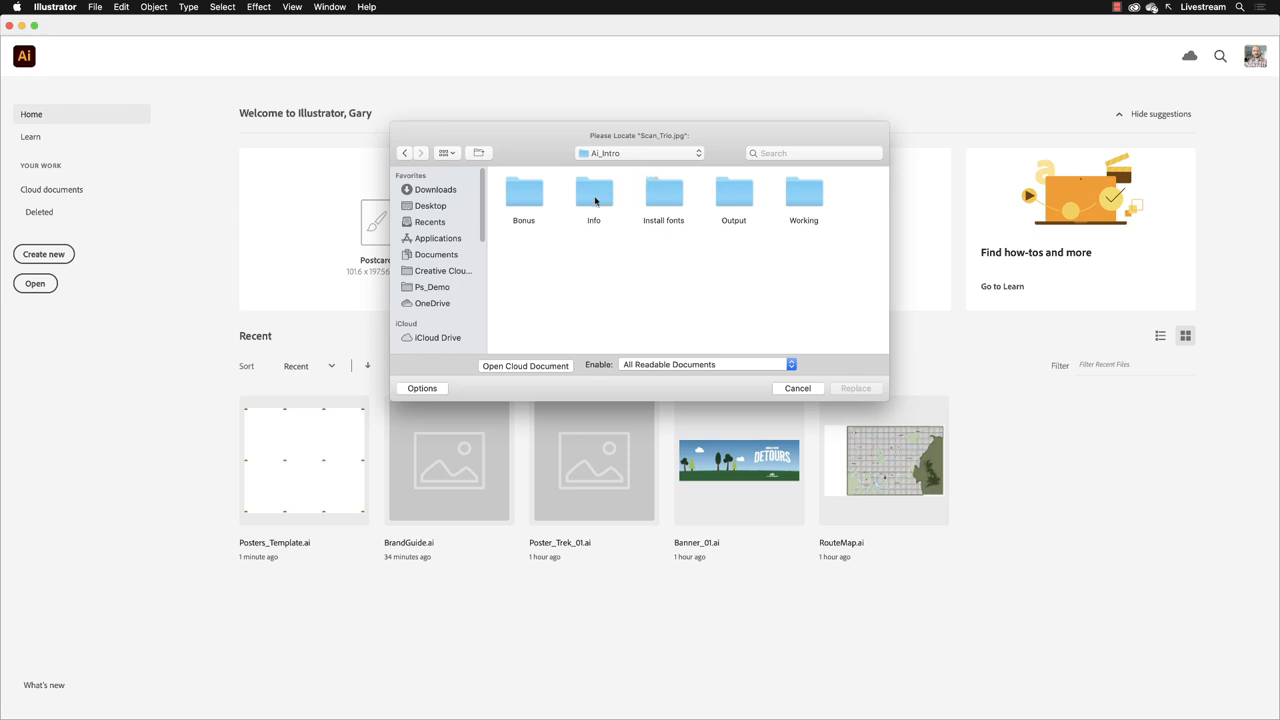
double_click(593, 192)
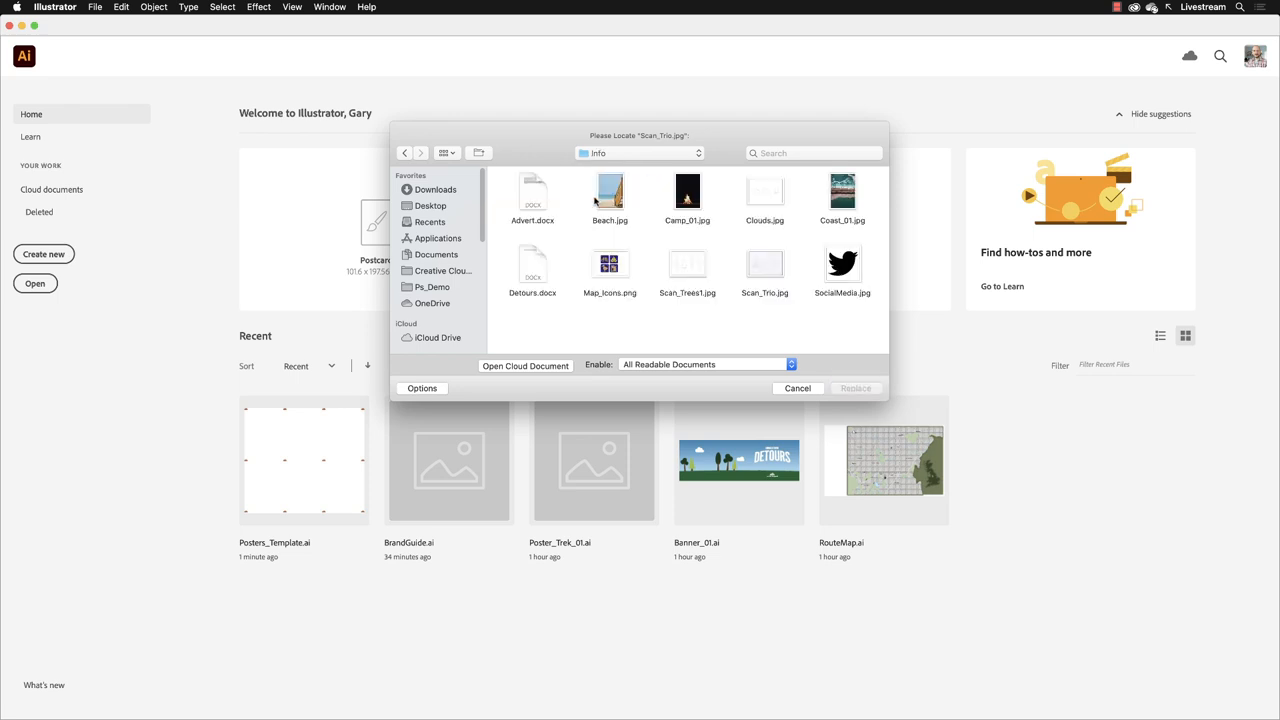
click(765, 265)
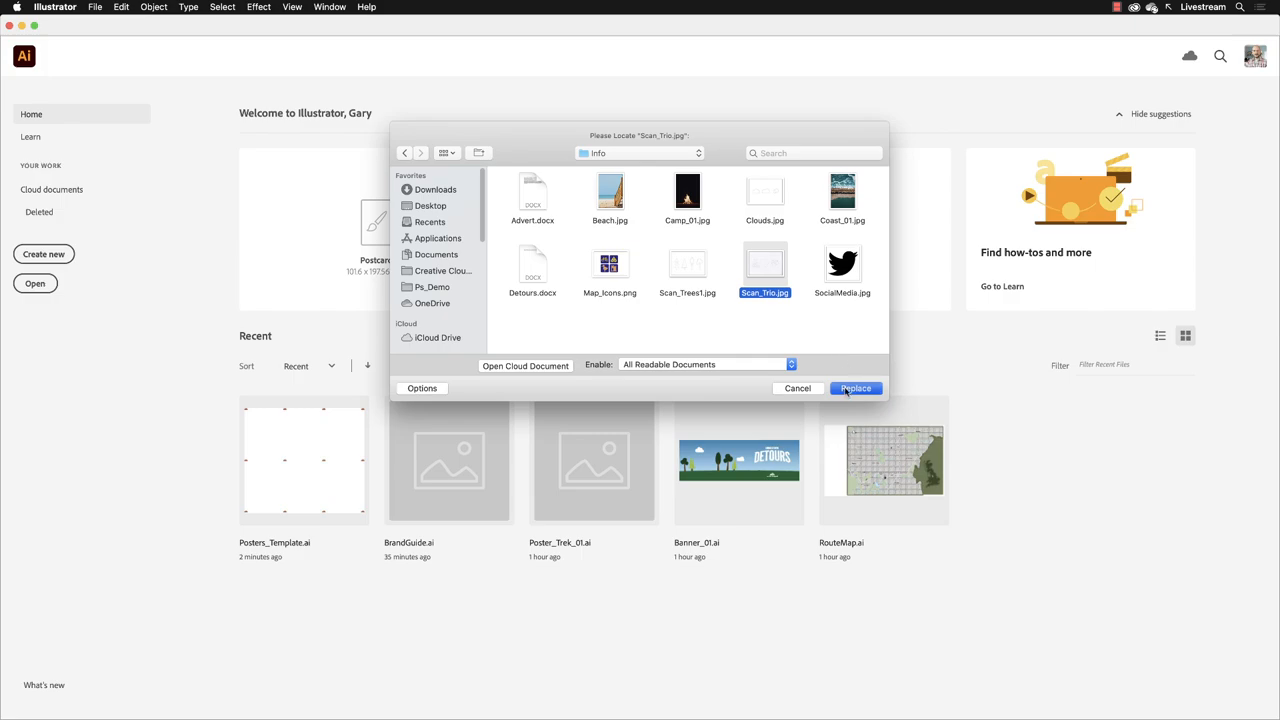
click(855, 388)
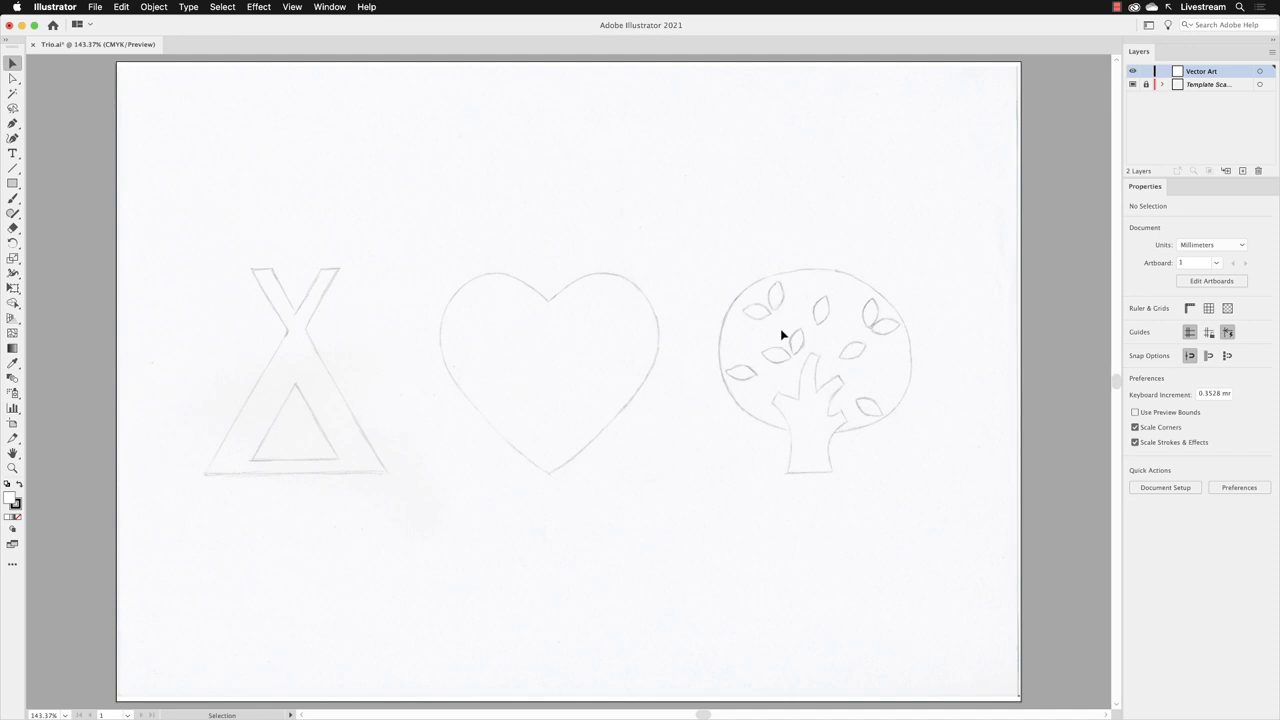
mouse_move(126, 491)
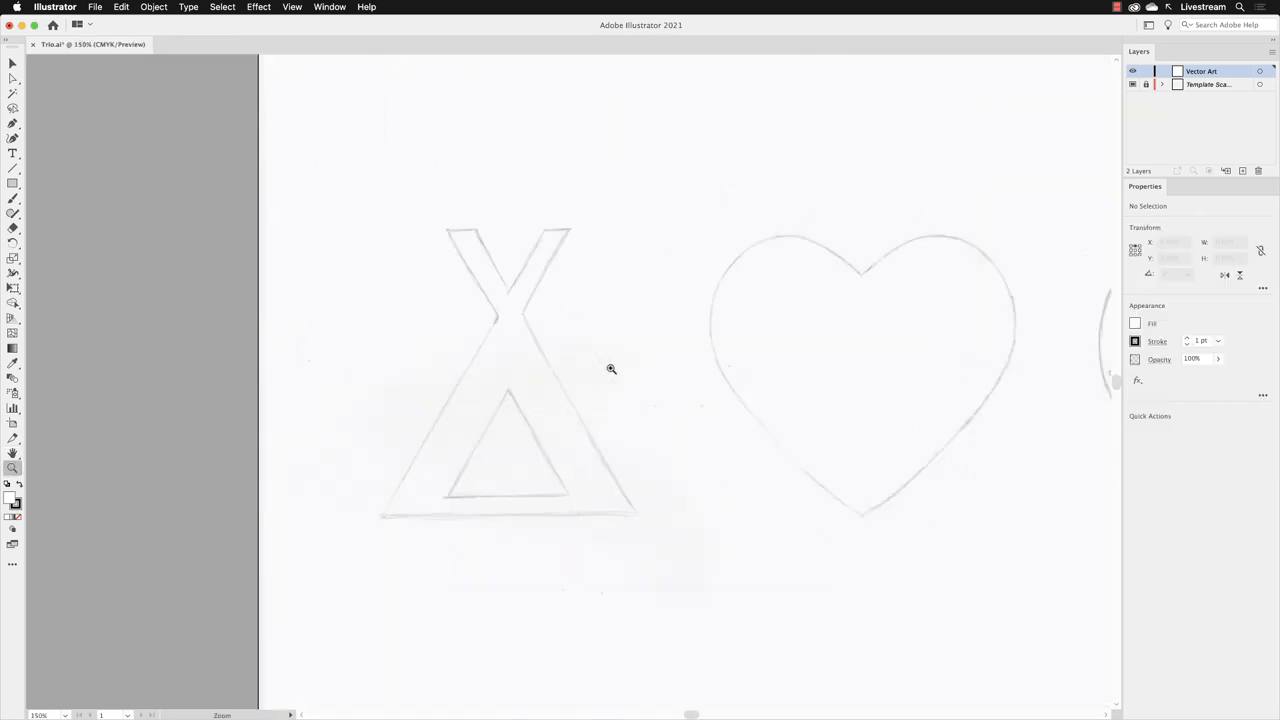
Zoom in further on the tent sketch
click(611, 369)
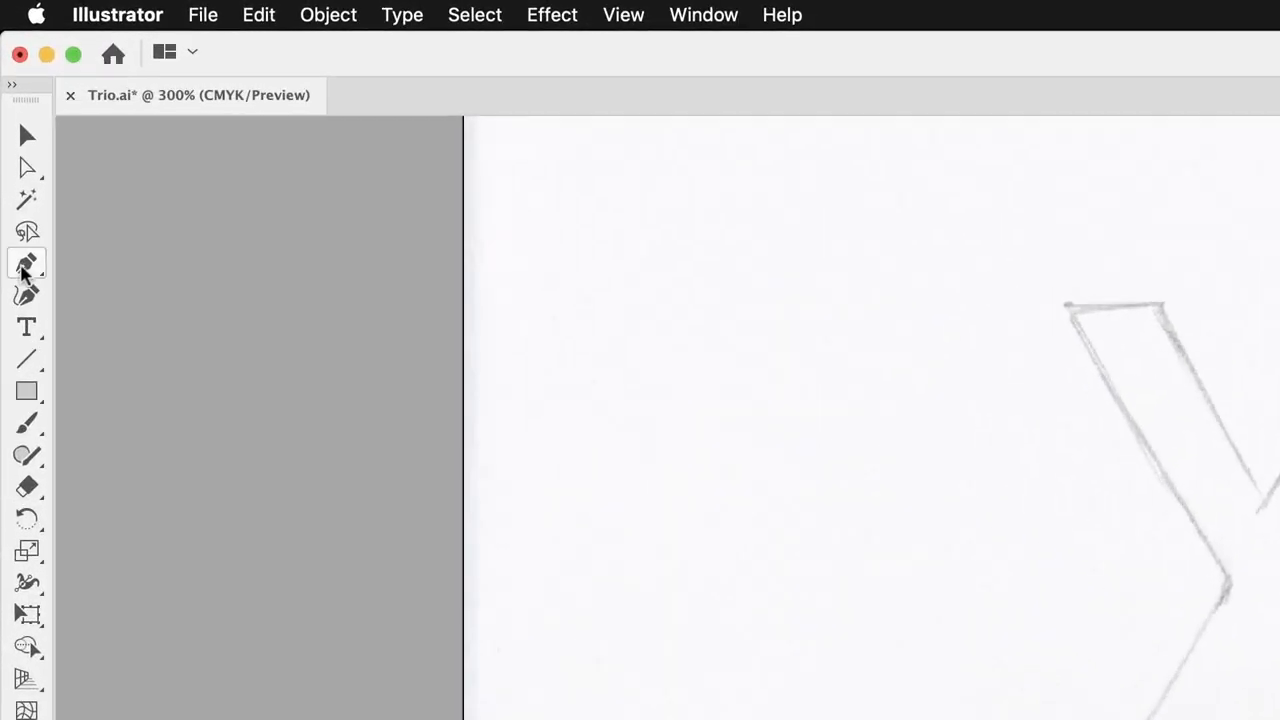
mouse_move(26, 264)
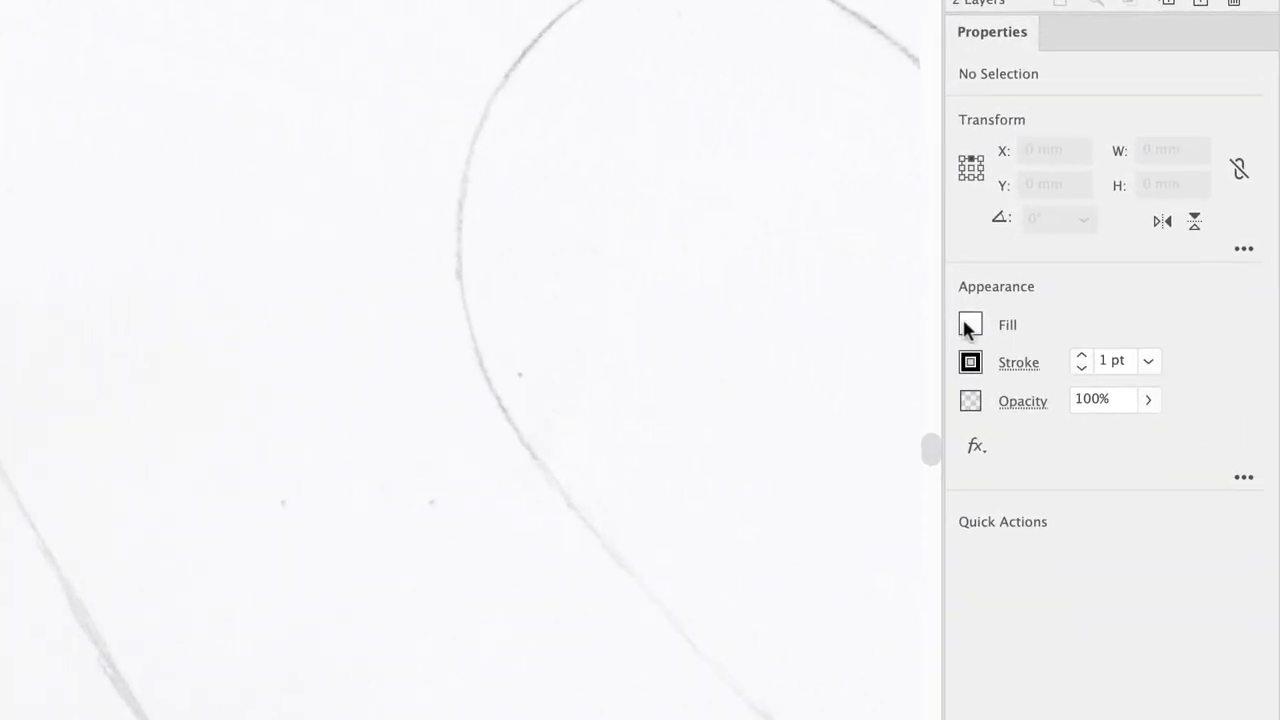
Set the fill to [None], keeping the black 1 pt stroke
click(969, 324)
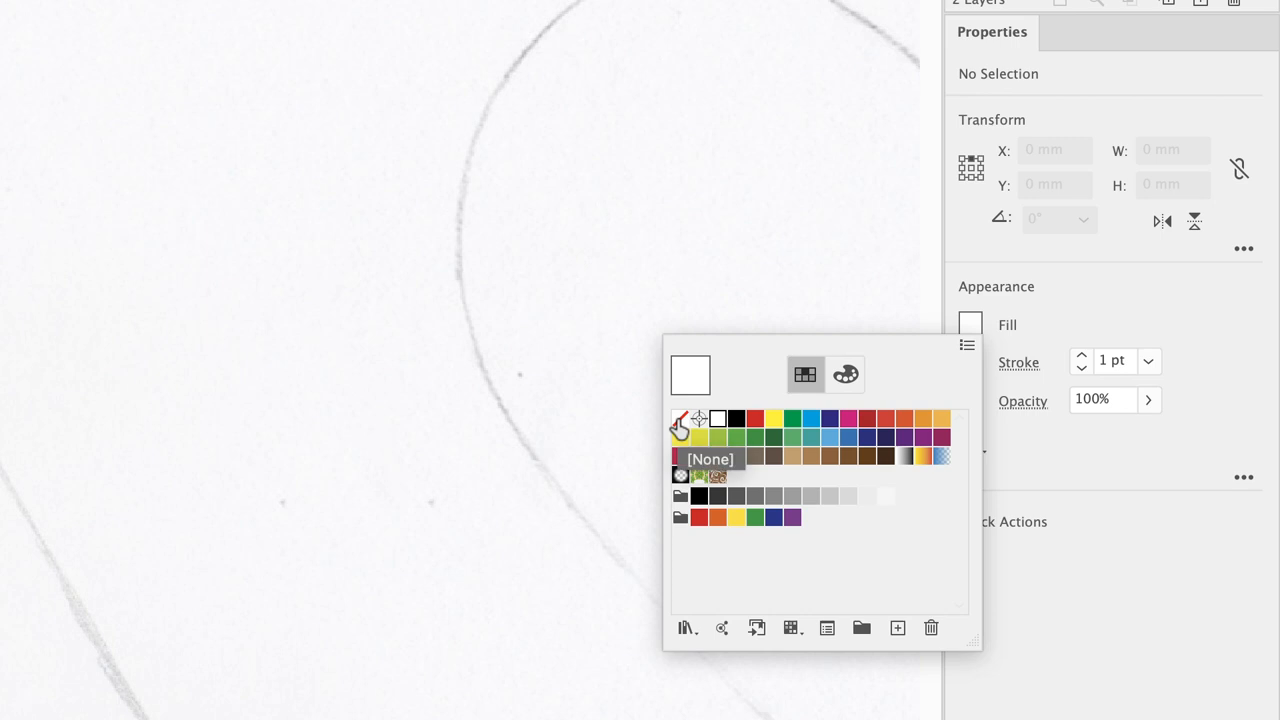
click(681, 418)
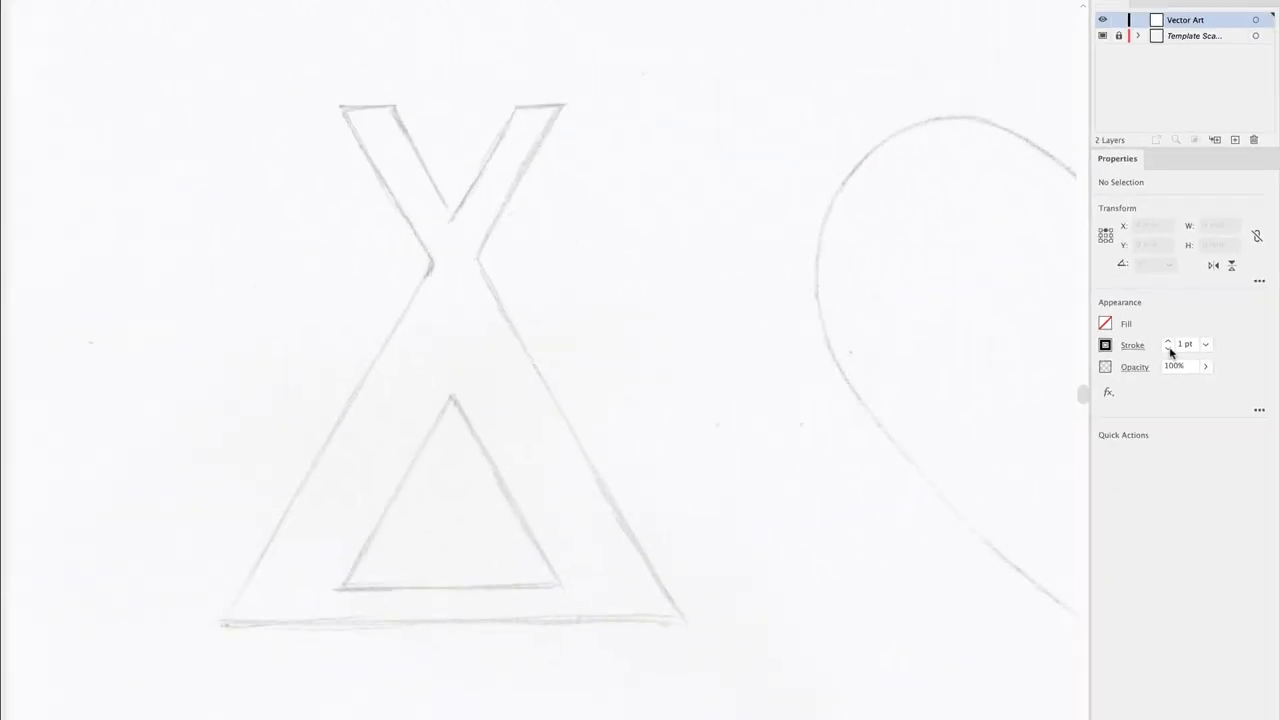
click(292, 7)
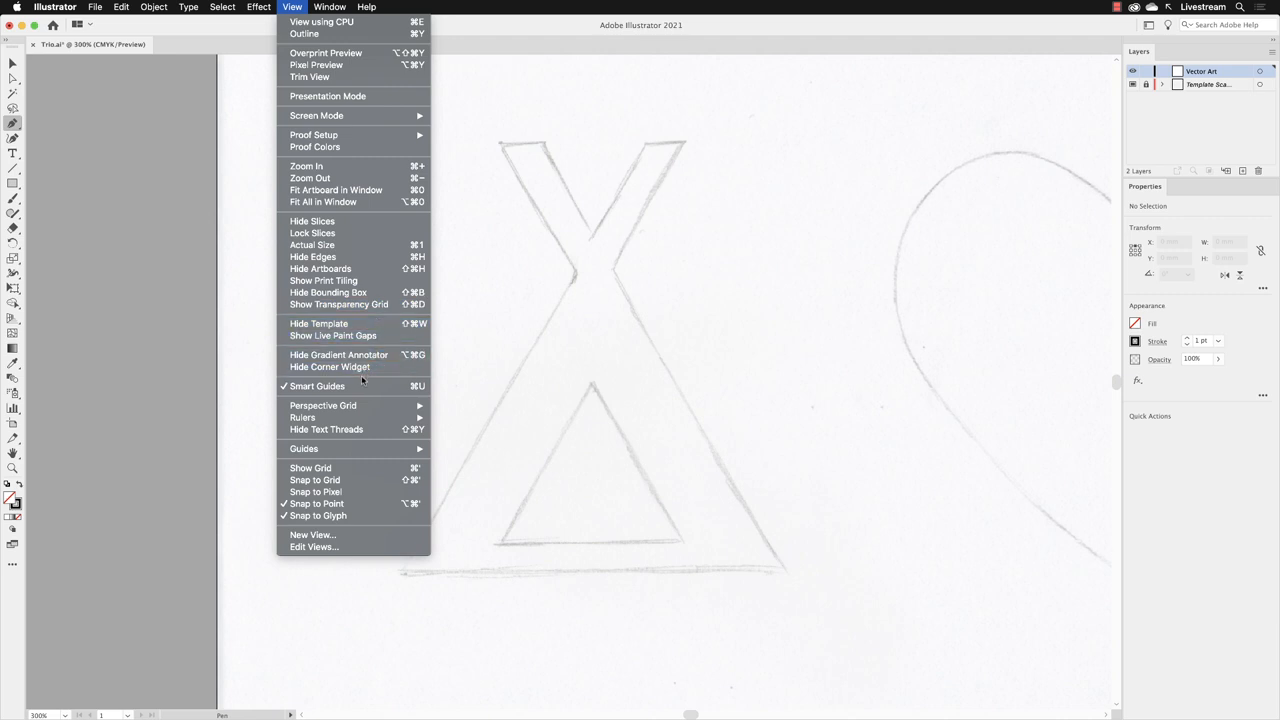
mouse_move(355, 386)
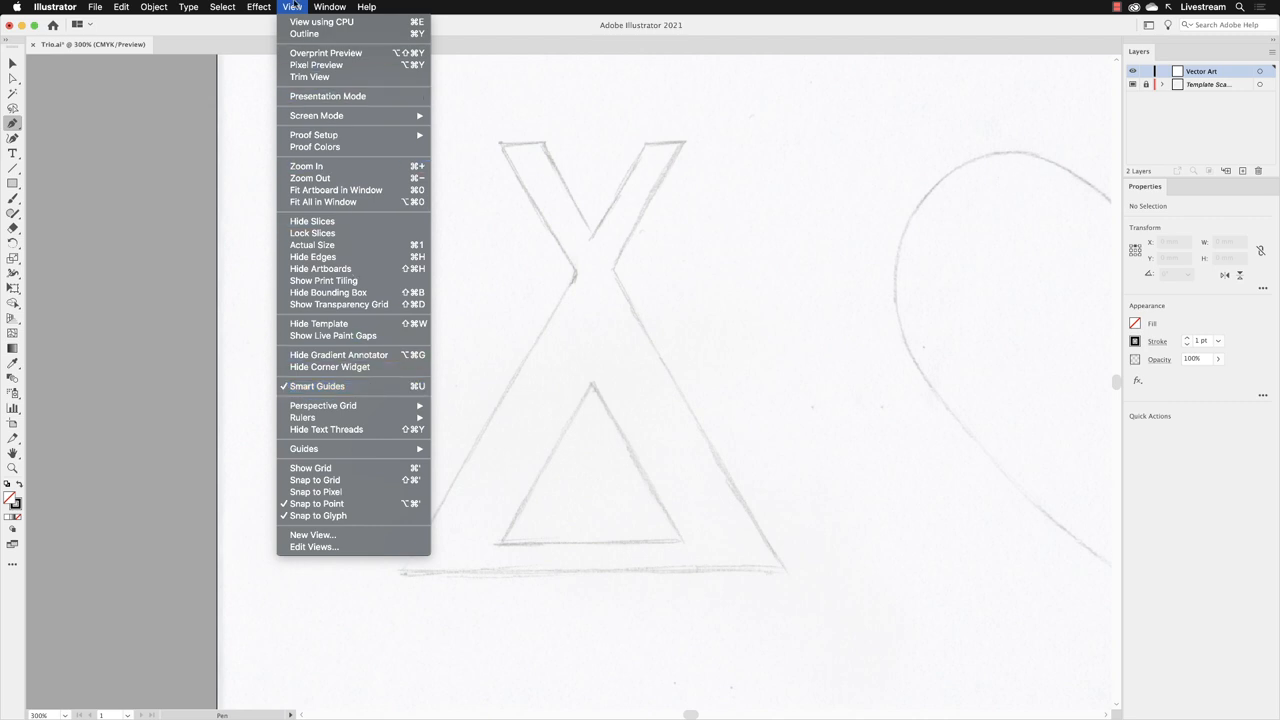
click(292, 7)
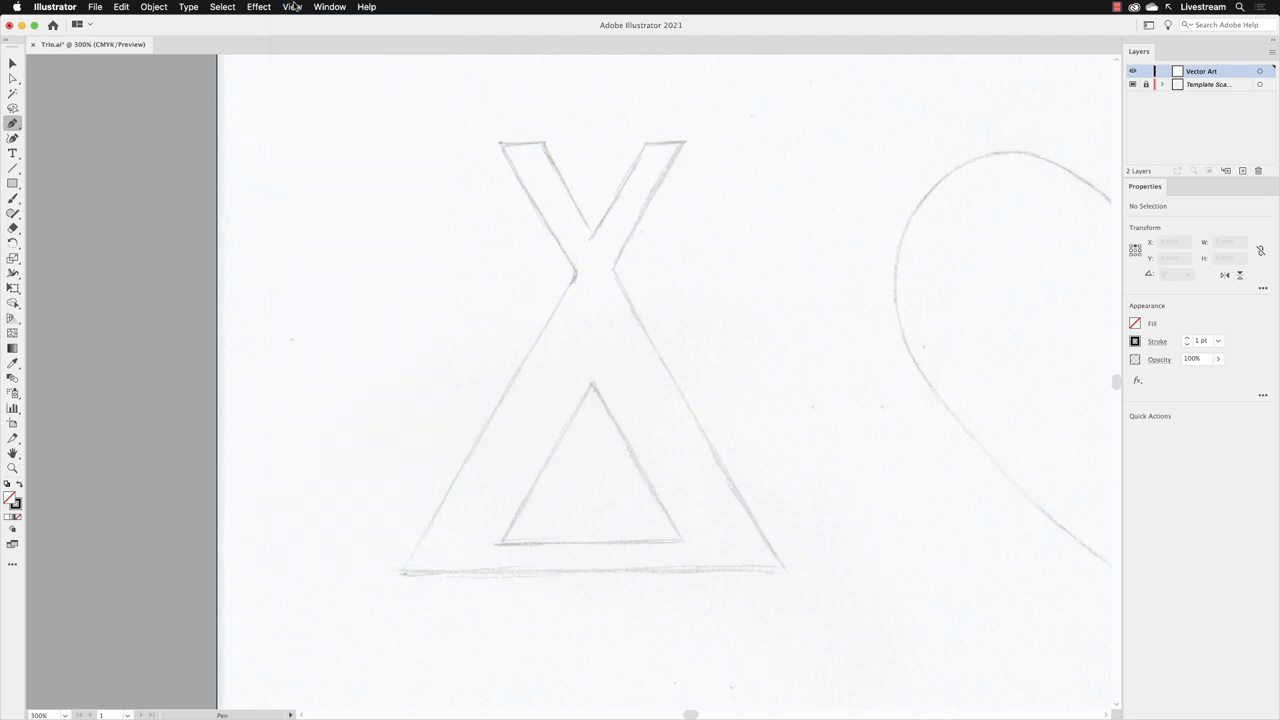
mouse_move(573, 235)
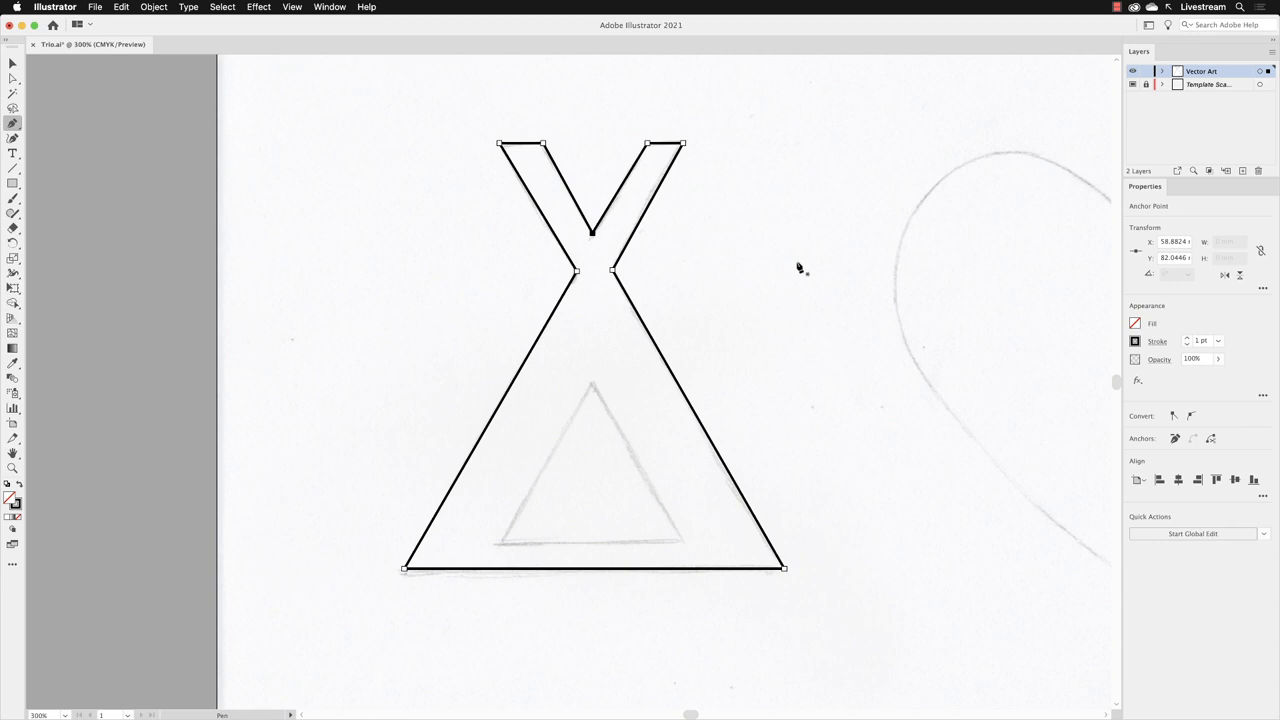
mouse_move(798, 268)
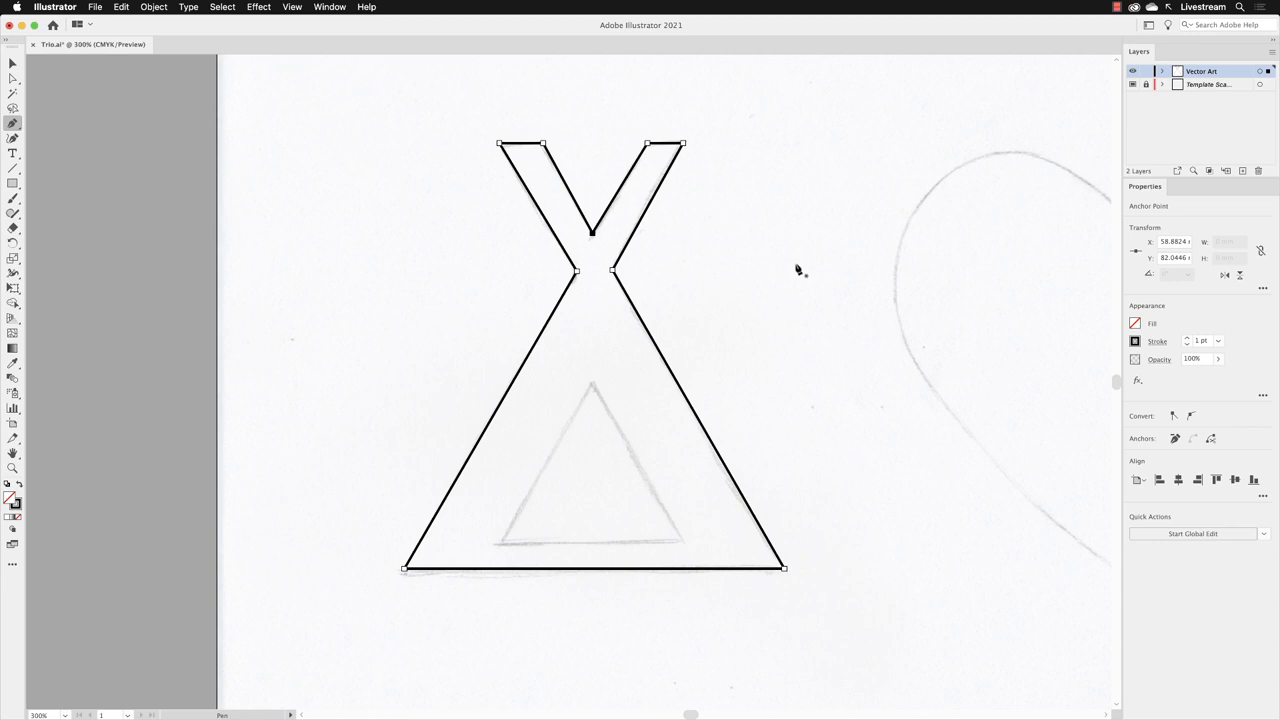